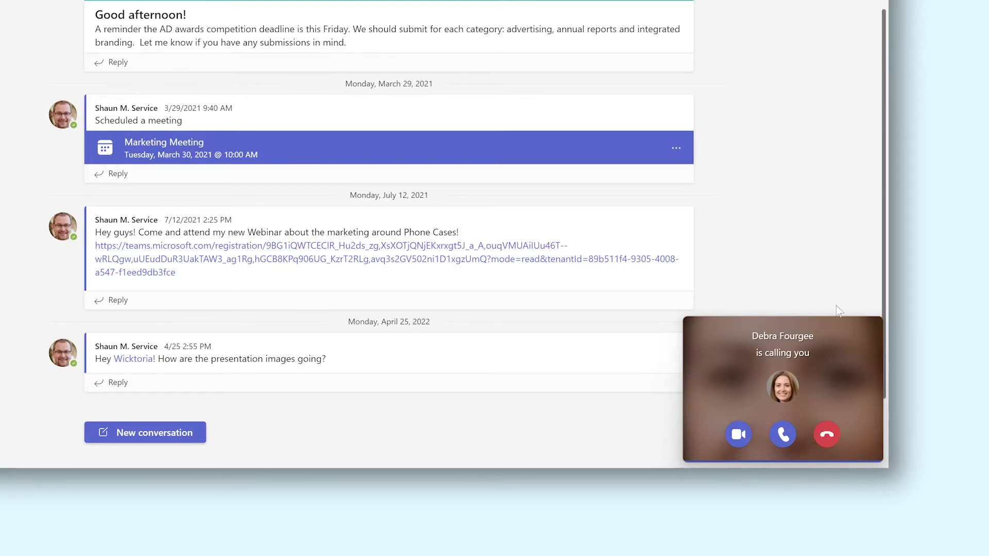
- Reach the Teams Settings window from the '...' Settings and more menu next to the profile picture
{"action": "left_click", "coordinate": [825, 435]}
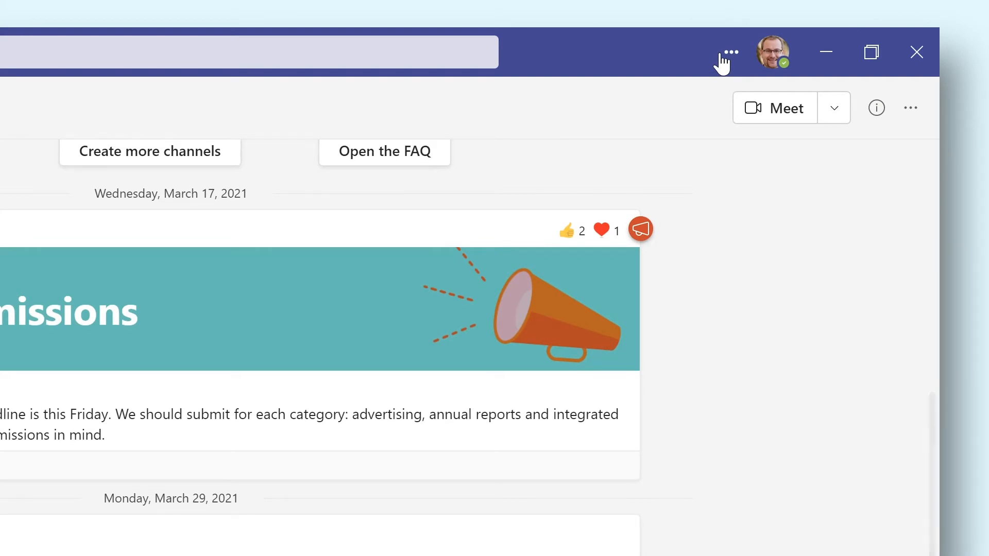
{"action": "left_click", "coordinate": [729, 52]}
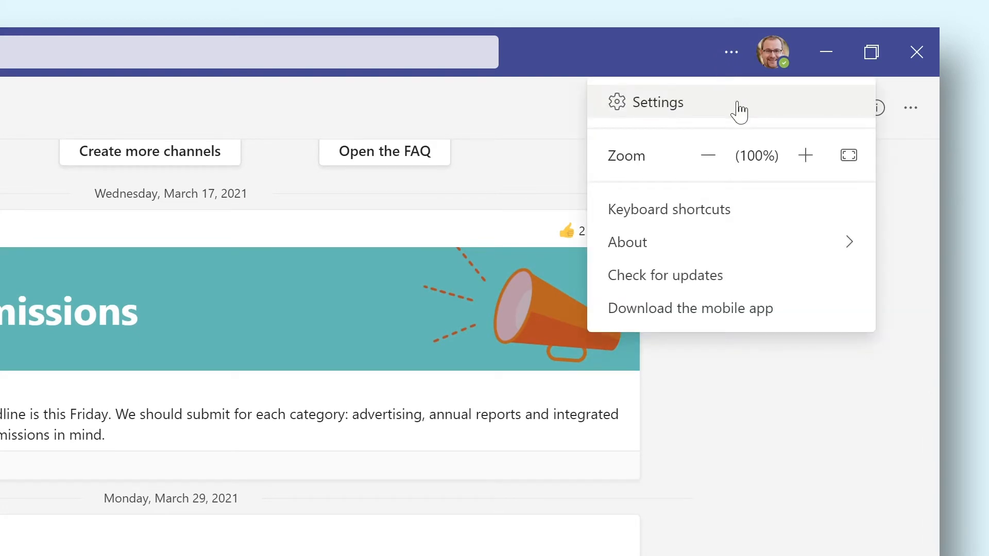
{"action": "left_click", "coordinate": [658, 102]}
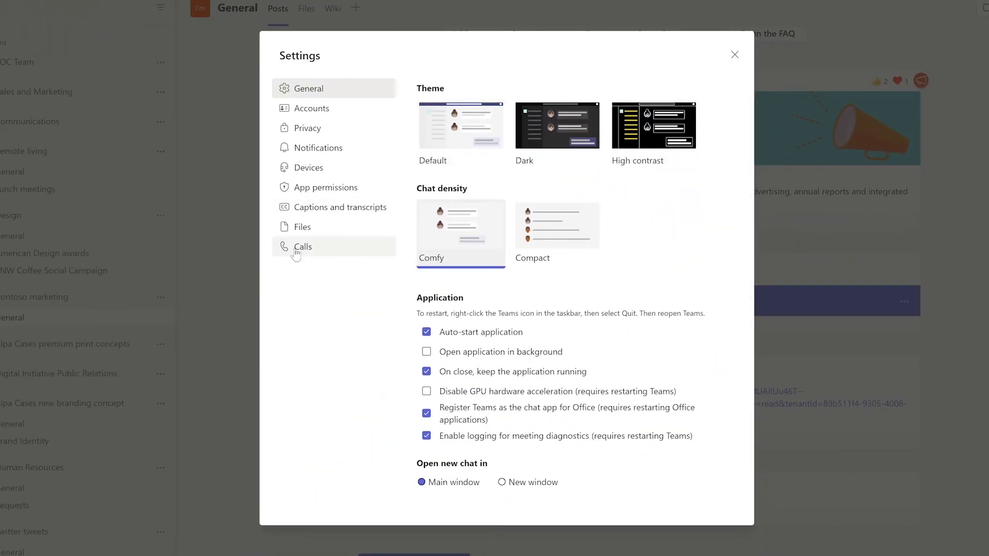
- In Calls settings, set the Calls for you ringtone to Bubbles and play its preview
{"action": "left_click", "coordinate": [302, 246]}
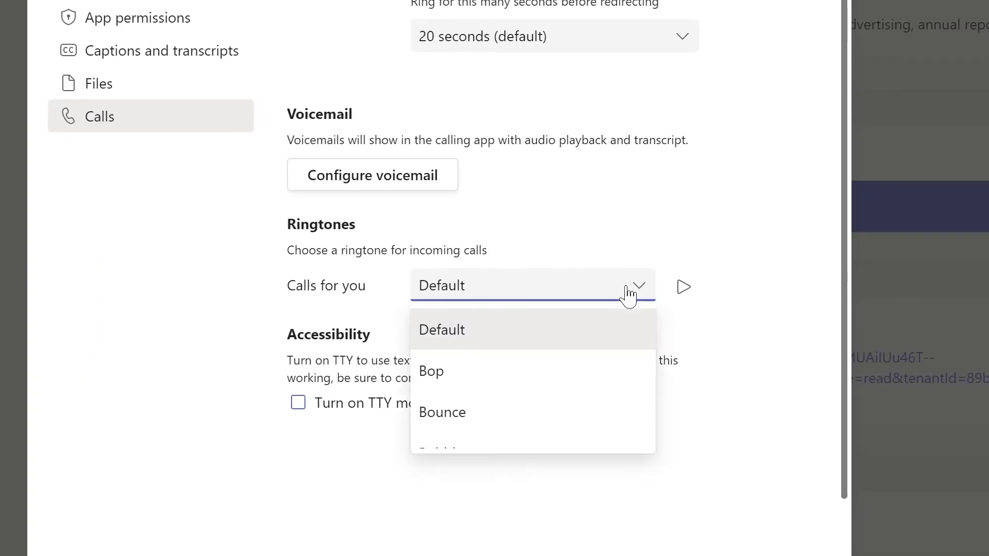
{"action": "mouse_move", "coordinate": [629, 313]}
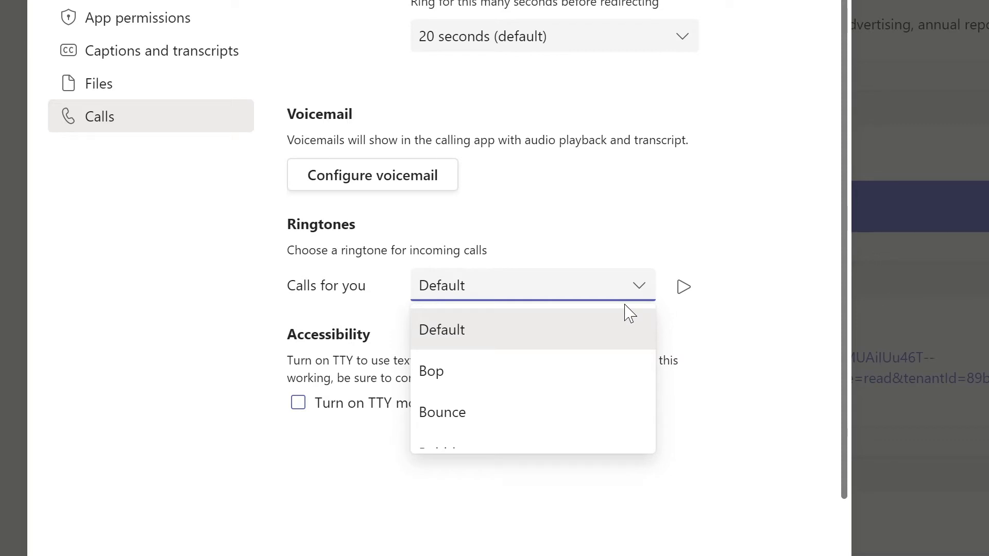
{"action": "scroll", "scroll_direction": "down", "scroll_amount": 3}
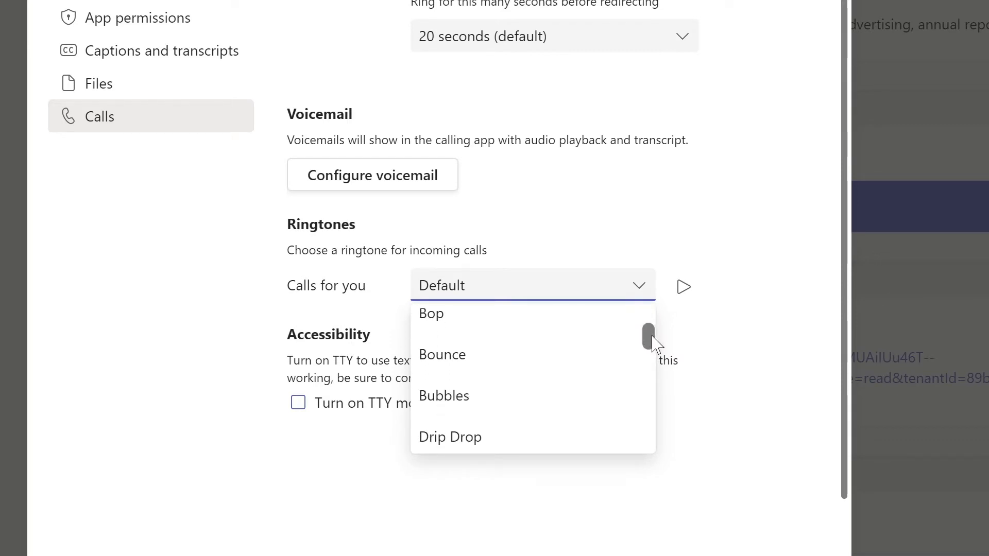
{"action": "left_click", "coordinate": [443, 395]}
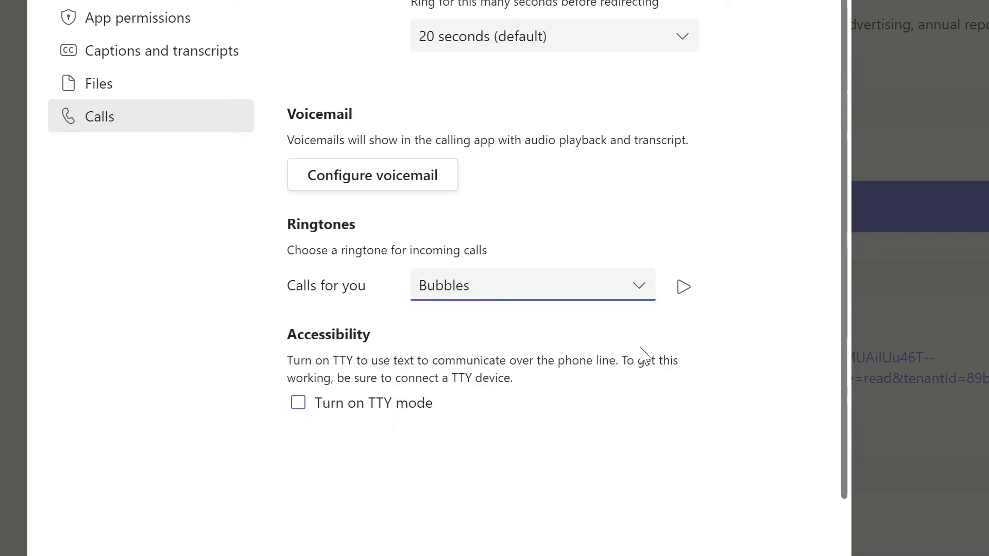
{"action": "left_click", "coordinate": [683, 288]}
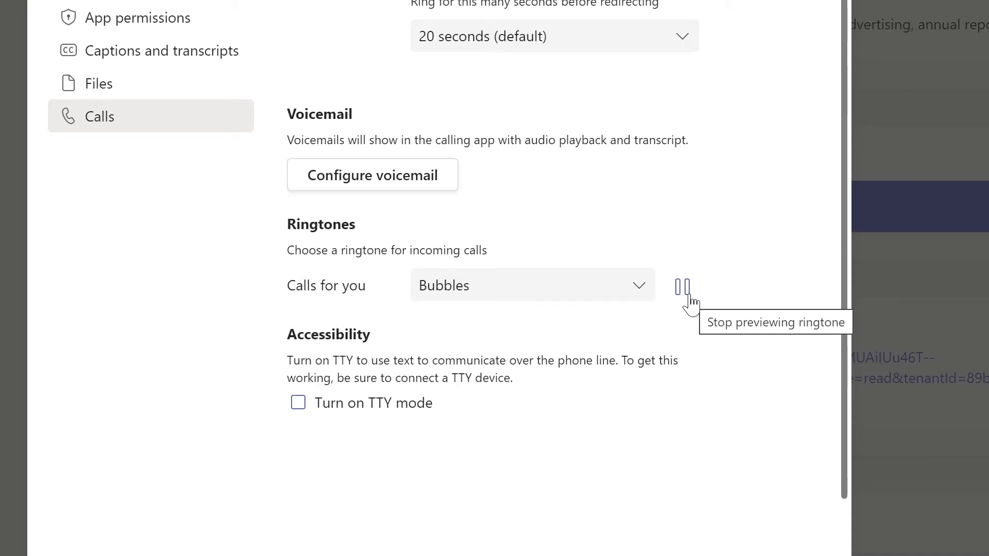
{"action": "left_click", "coordinate": [684, 285]}
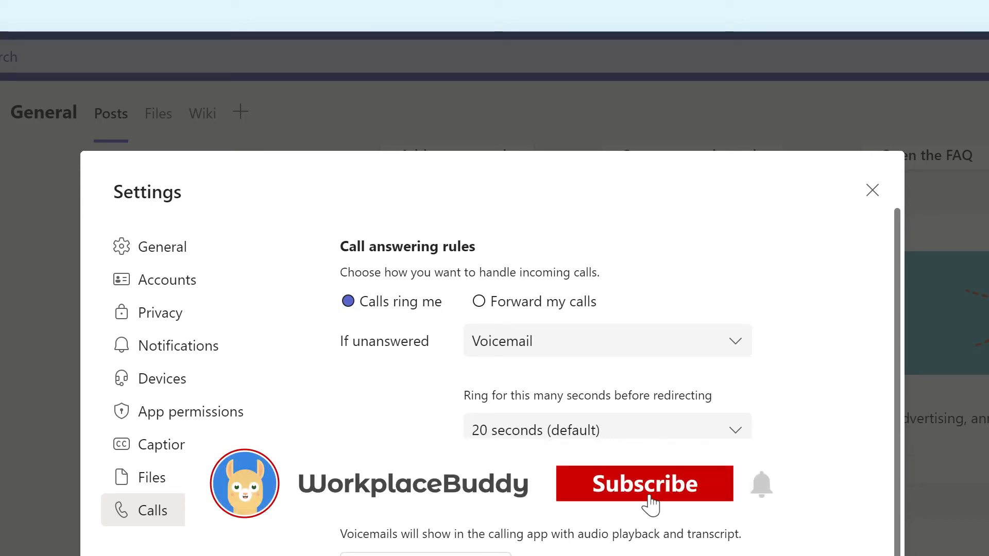
- With Ripple as the current ringtone, show the Calls for you ringtone list (Plink, Ring Ring, Ripple)
{"action": "left_click", "coordinate": [643, 484]}
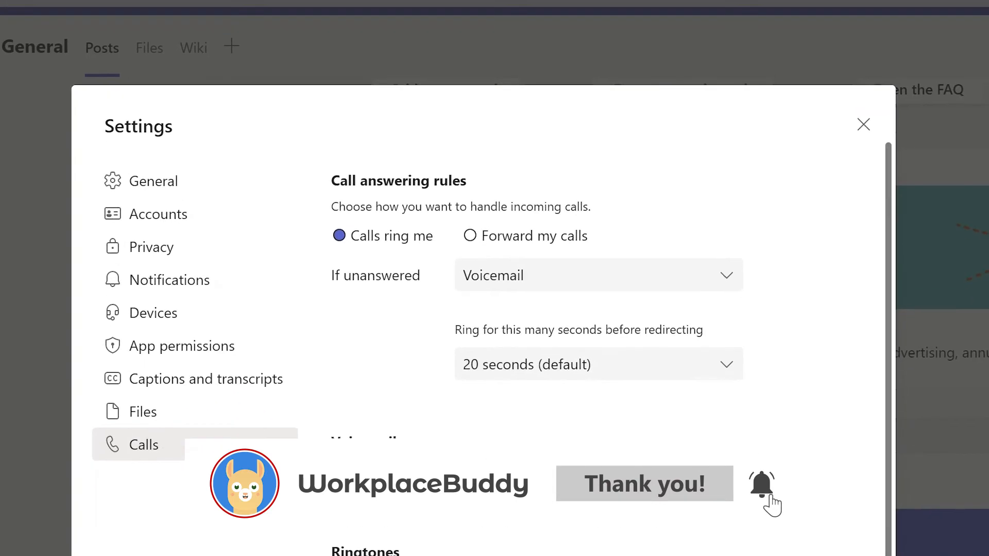
{"action": "scroll", "scroll_direction": "down", "scroll_amount": 3}
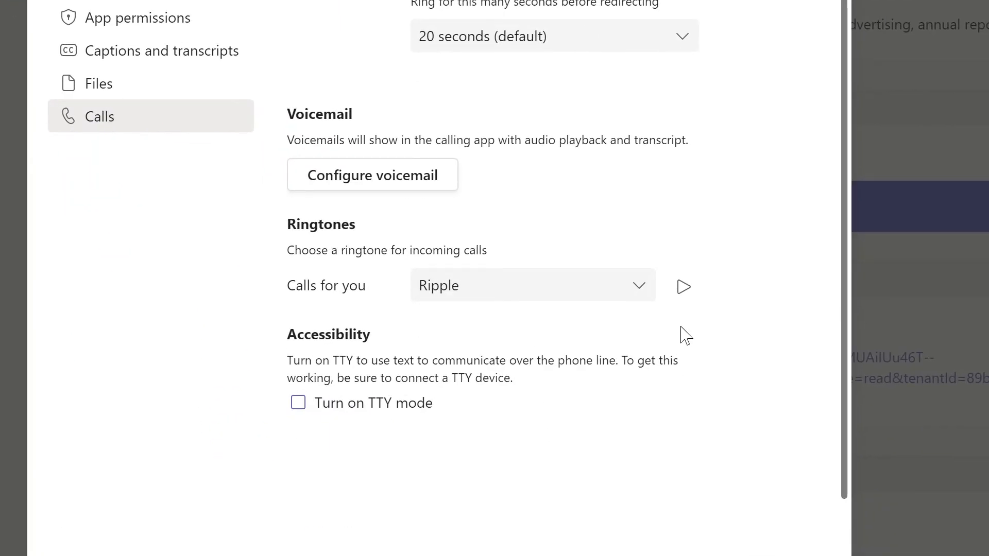
{"action": "left_click", "coordinate": [531, 285]}
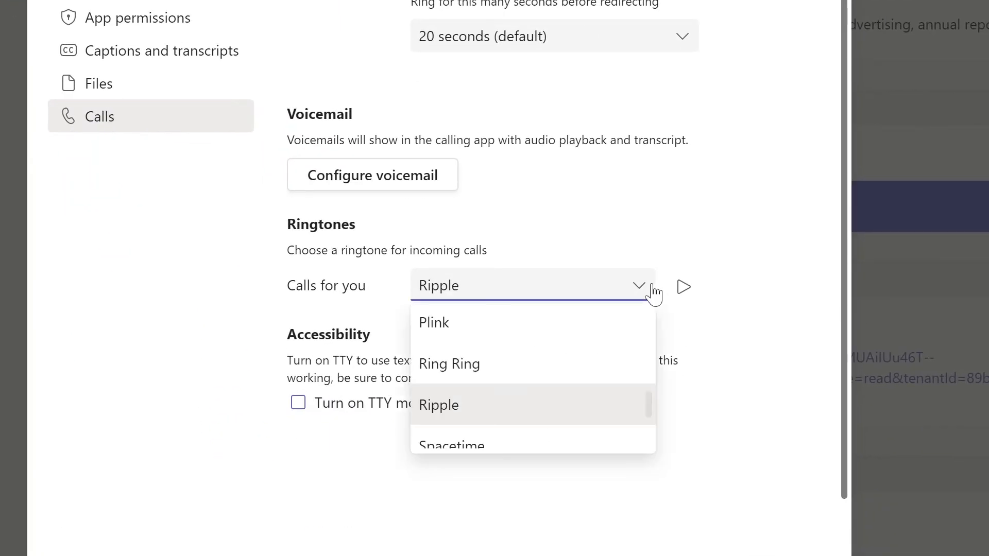